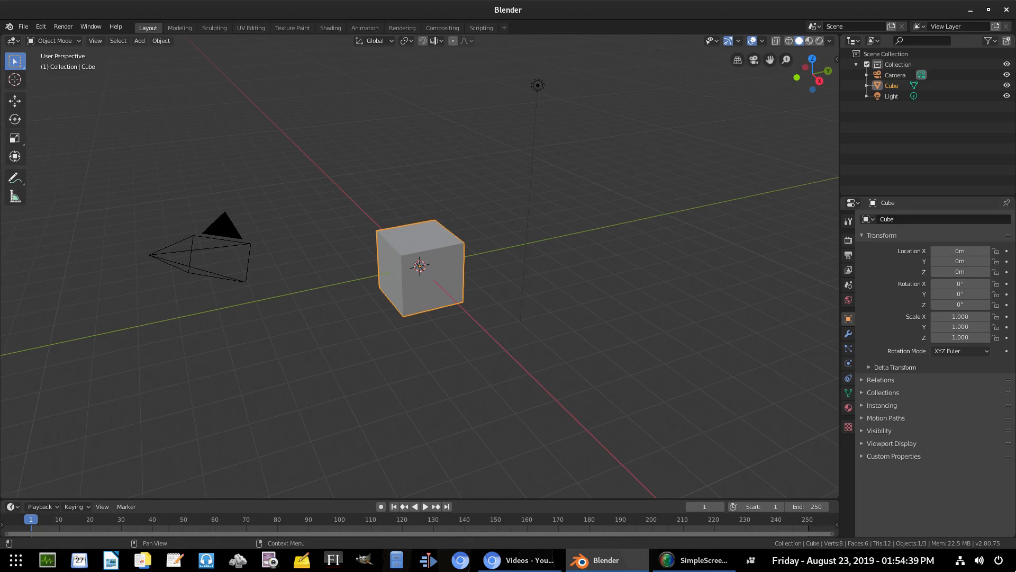
mouse_move(473, 343)
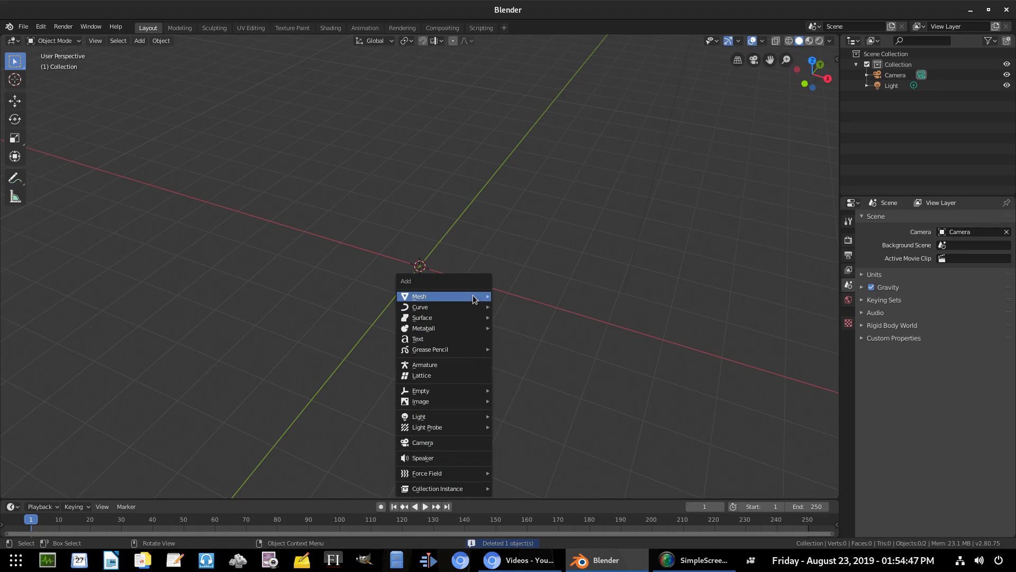
- Add an icosphere to the scene in place of the deleted default cube
click(419, 297)
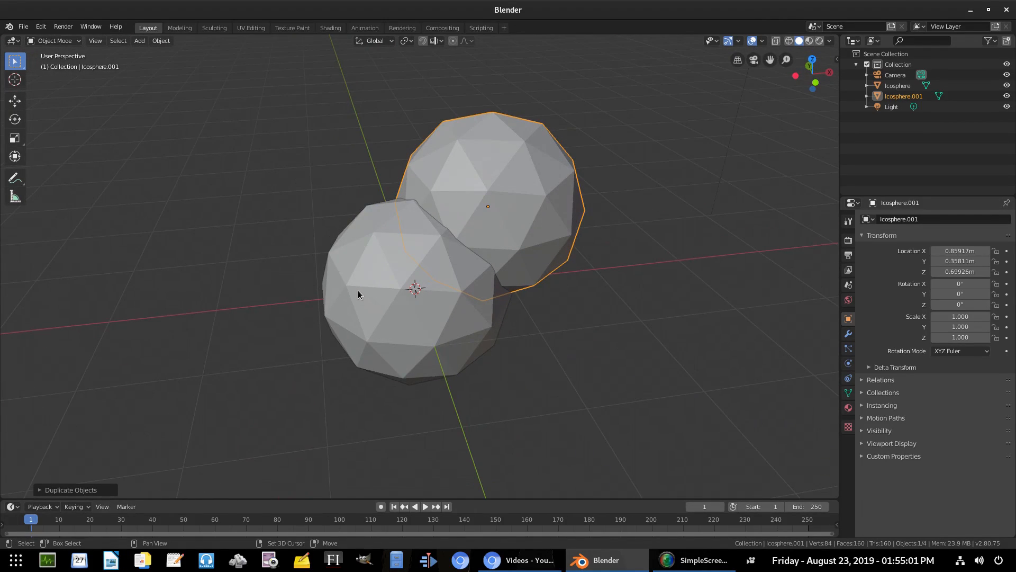
click(360, 294)
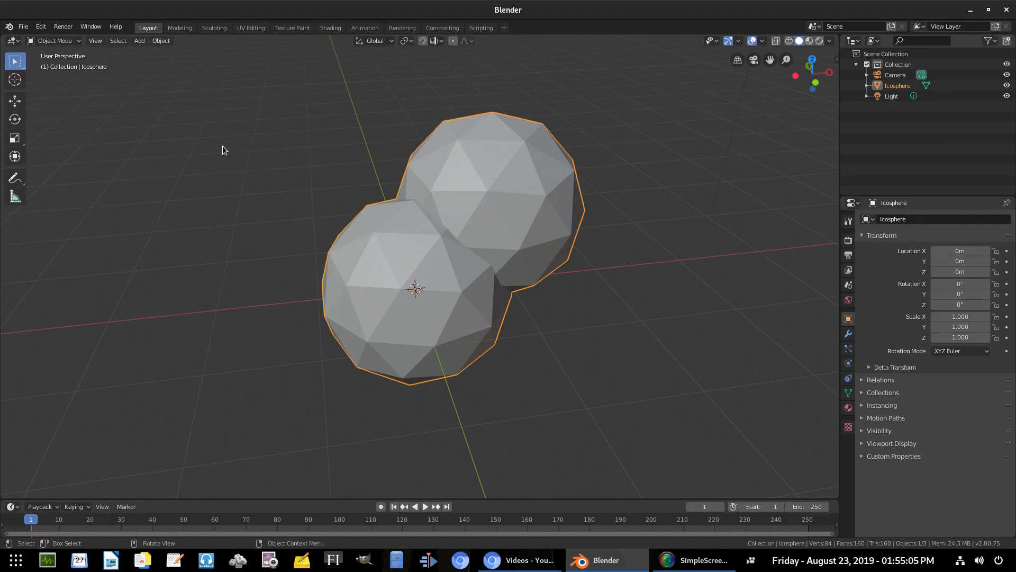
mouse_move(468, 200)
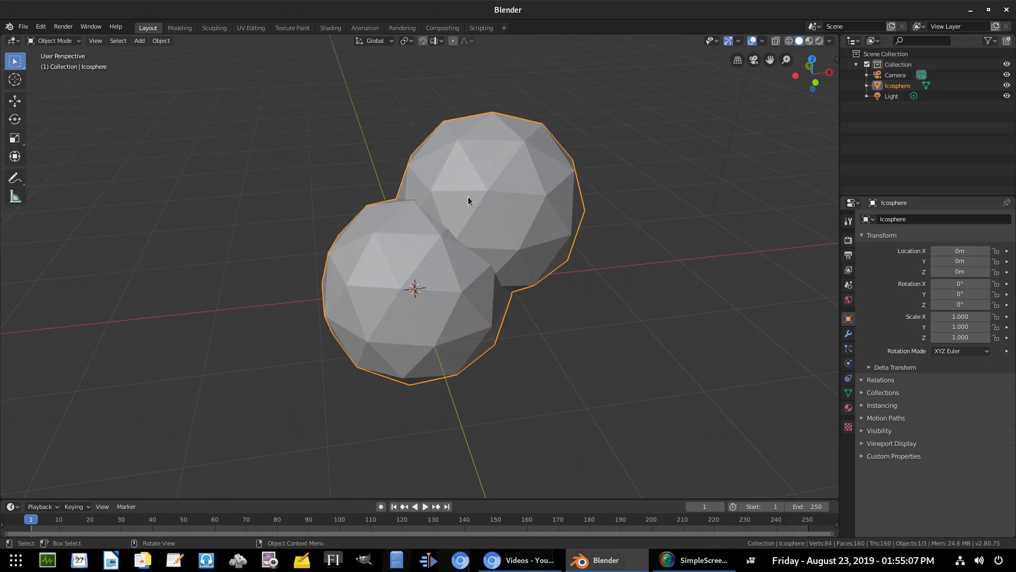
key(Tab)
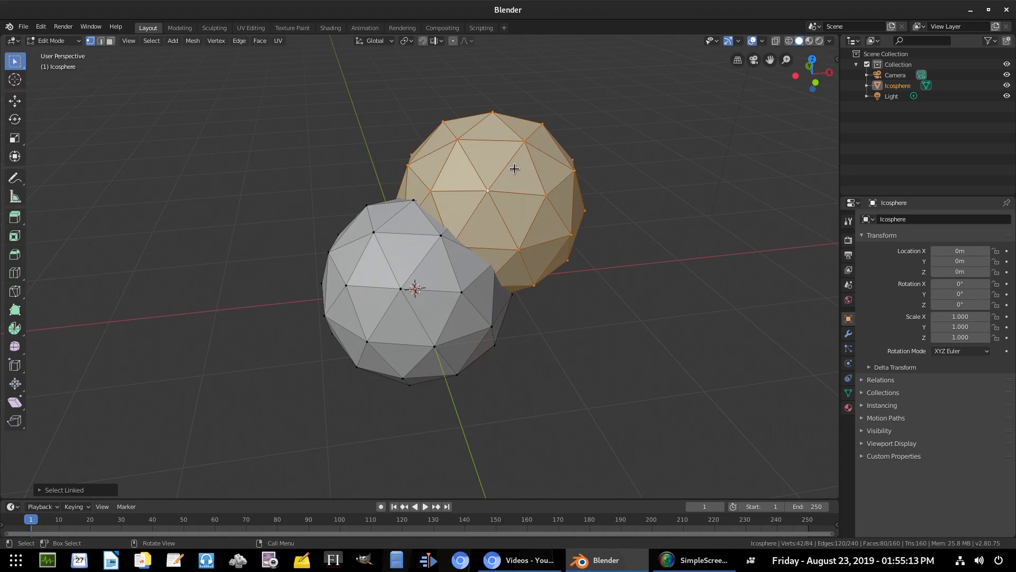
mouse_move(542, 184)
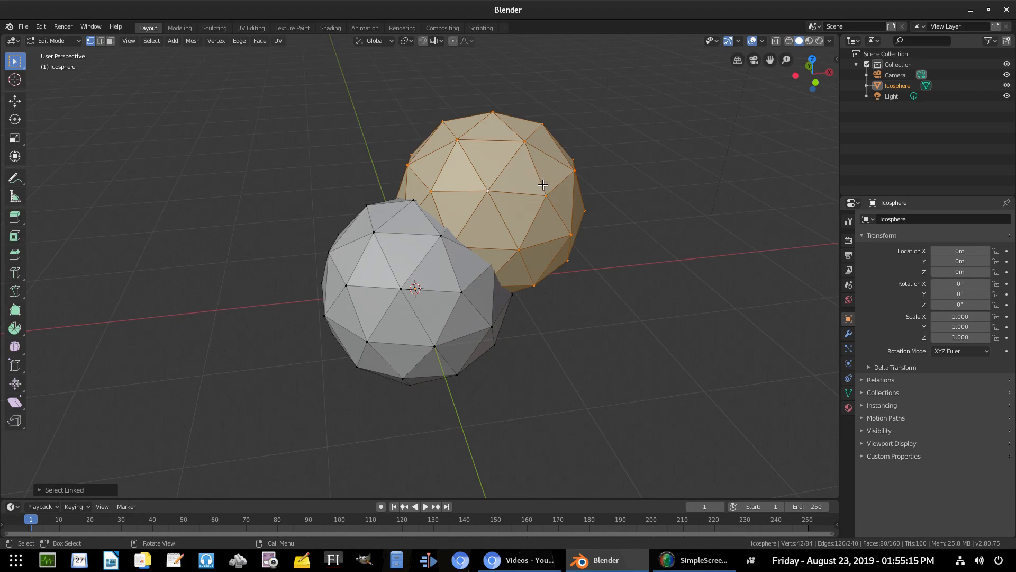
mouse_move(607, 162)
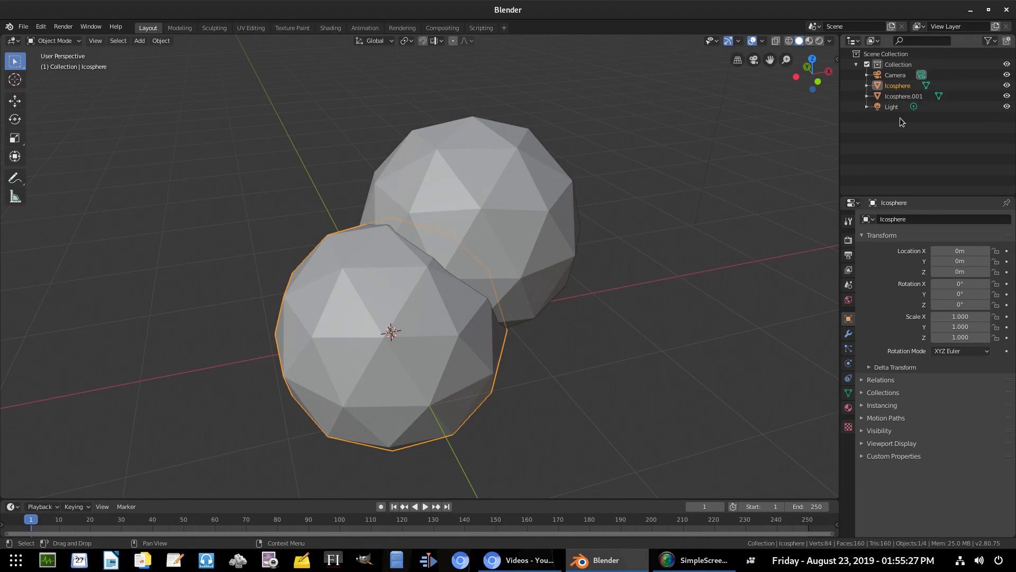
- Rename the upper icosphere, confirm the name, and select ball 2 together with ball 1
double_click(893, 219)
text(bal)
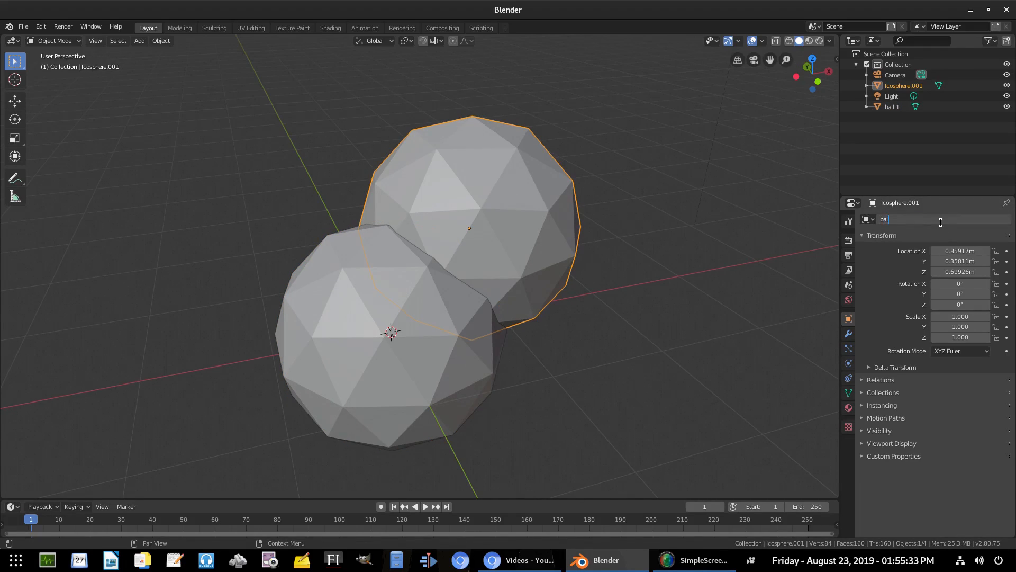
key(Return)
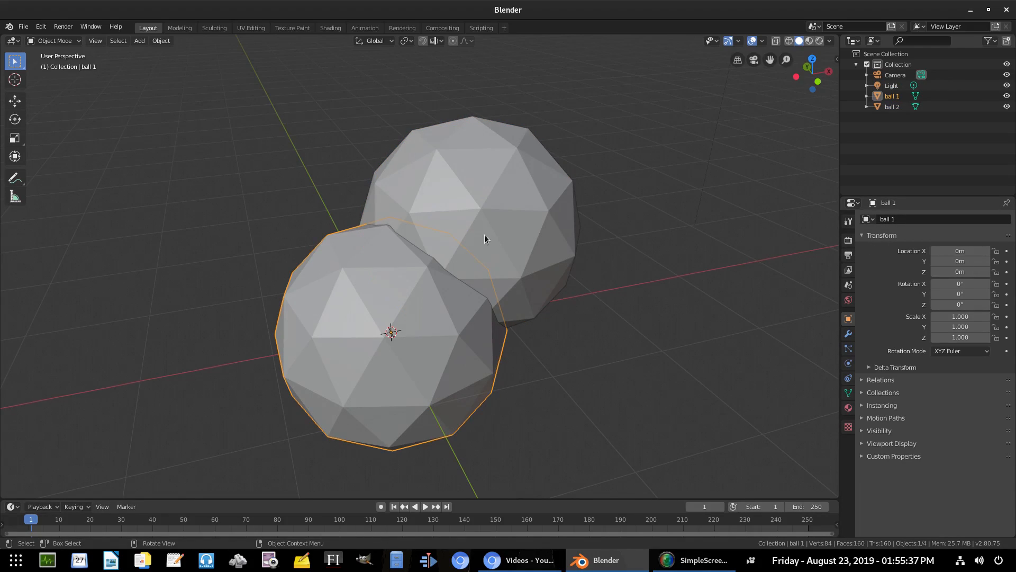
click(507, 180)
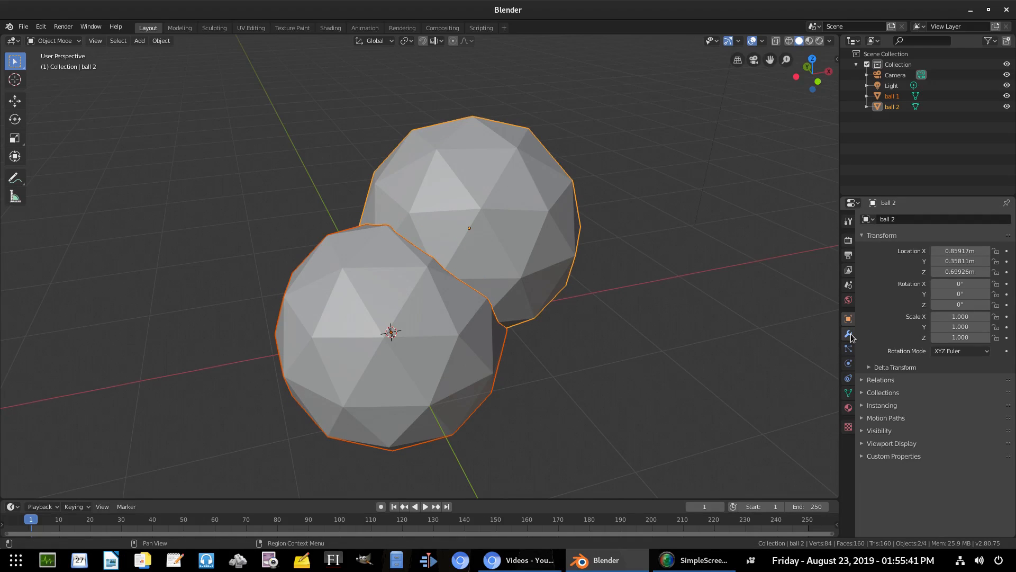
- Give ball 2 a Boolean modifier targeting ball 1 with the operation set to Union
click(848, 332)
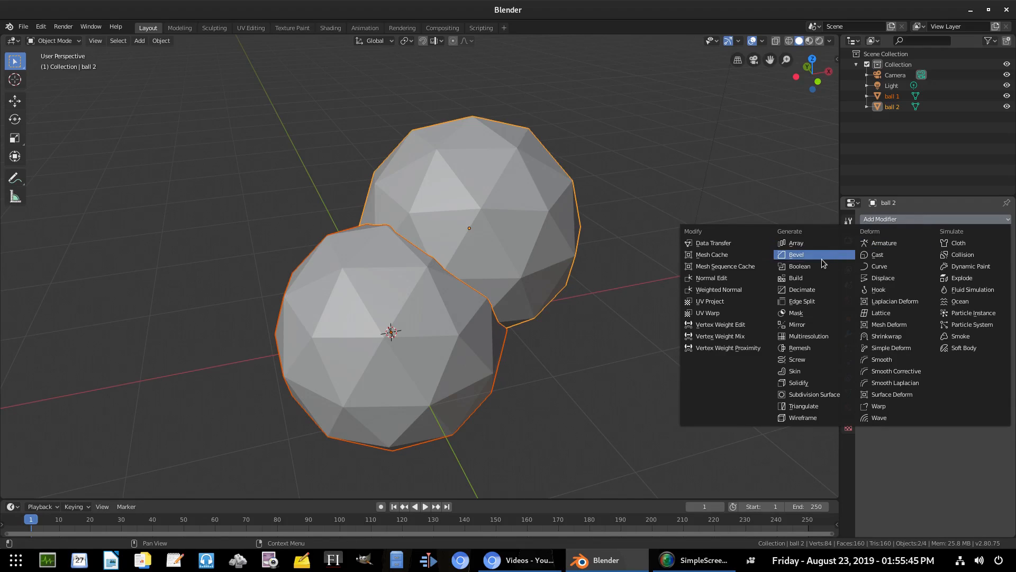
click(799, 266)
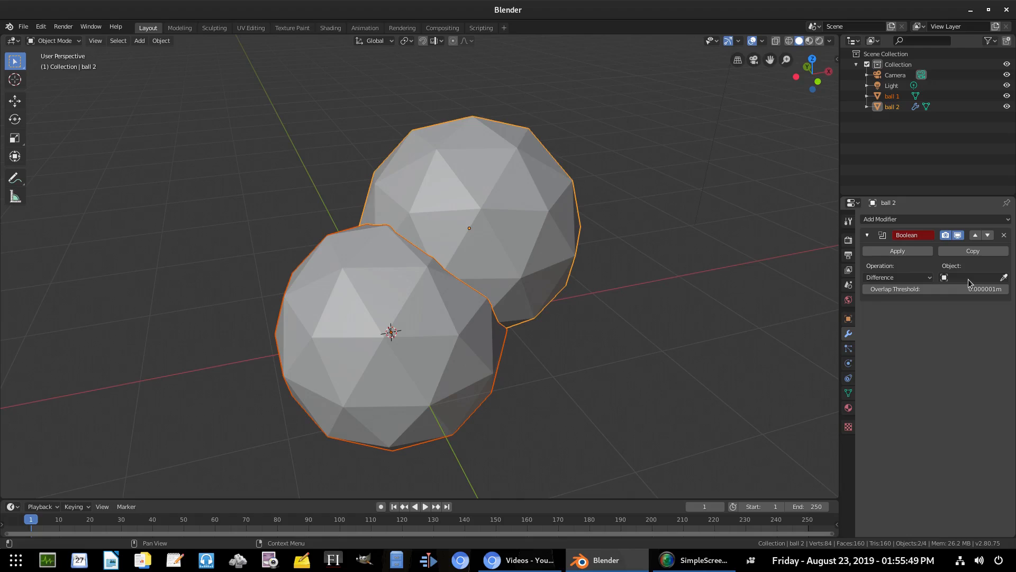
mouse_move(965, 278)
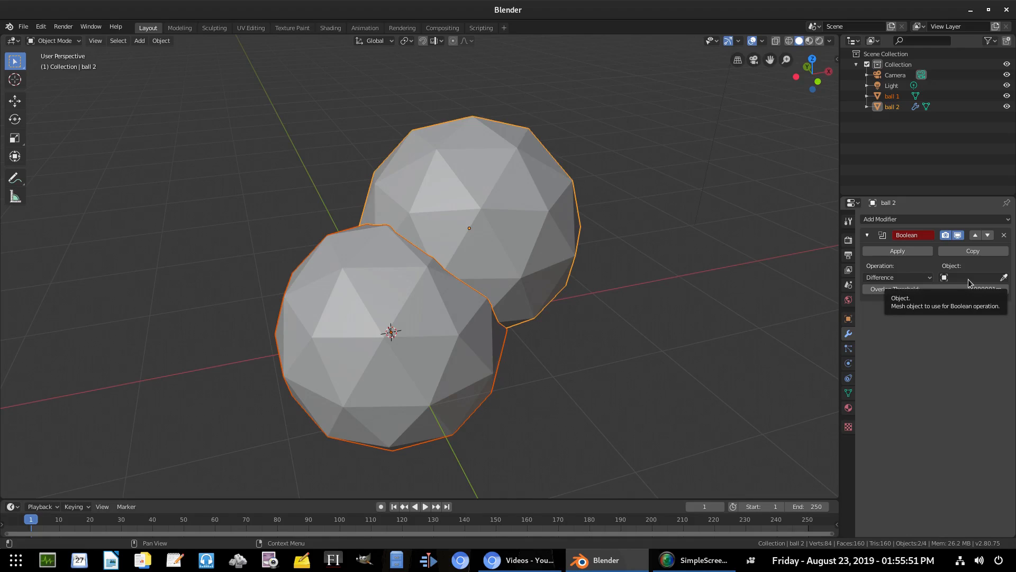
click(972, 278)
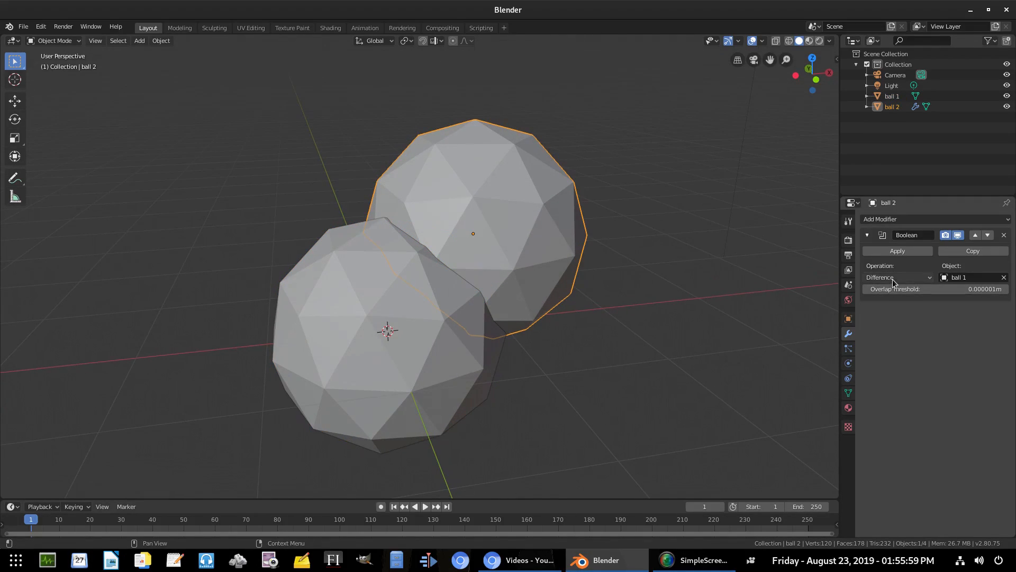
click(897, 277)
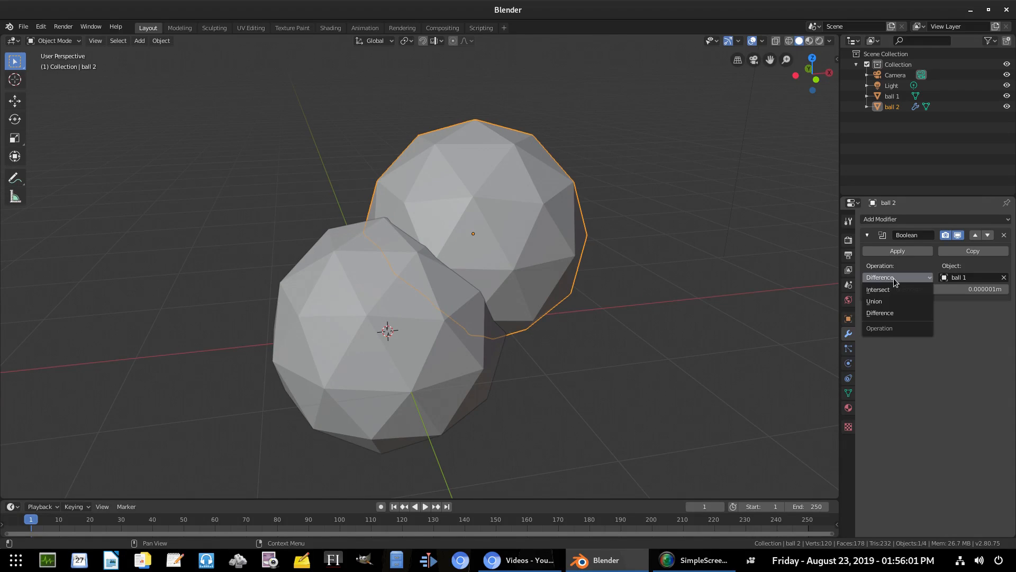
click(876, 301)
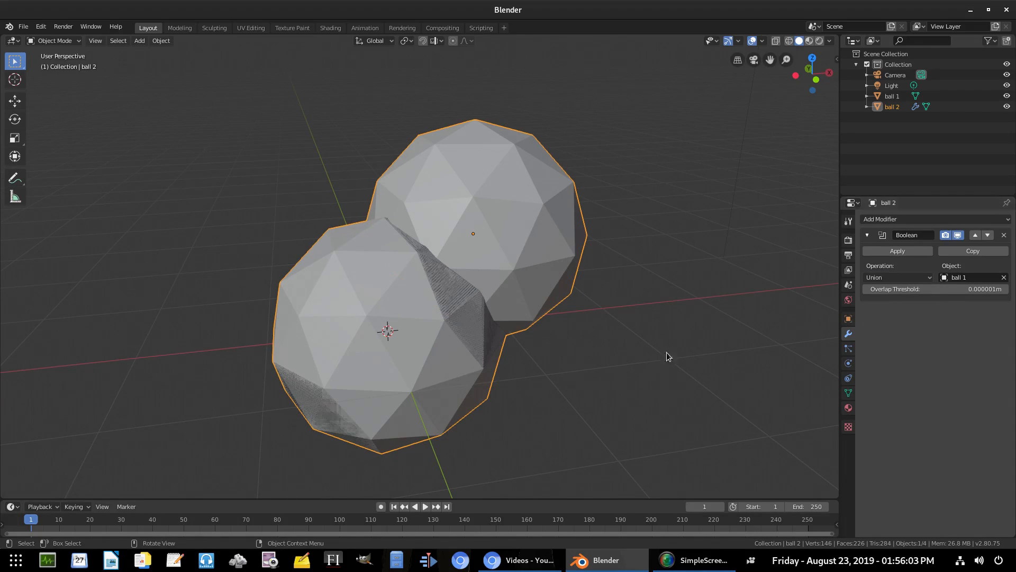
scroll(up, 3)
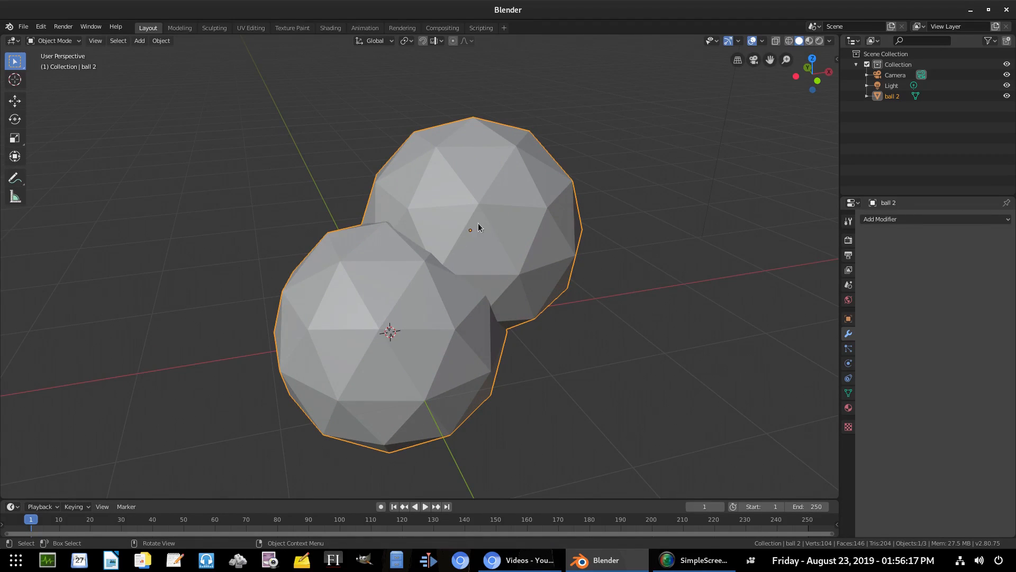
key(Tab)
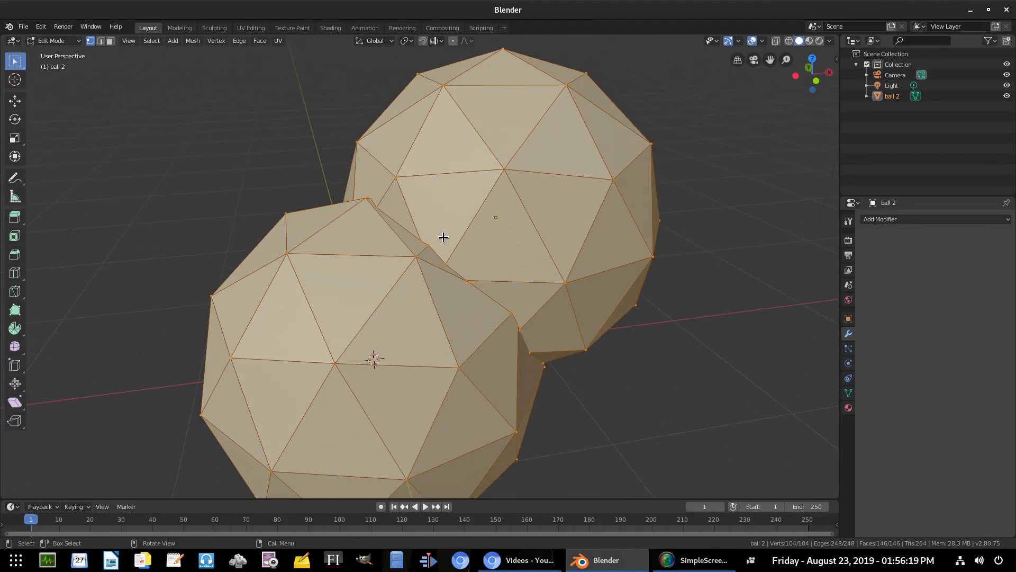
key(g)
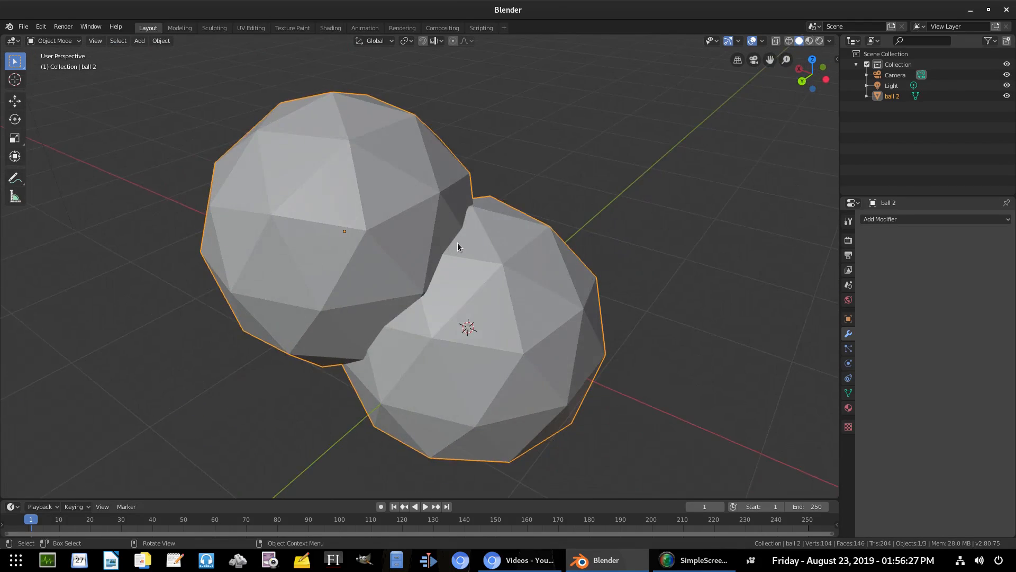
key(Tab)
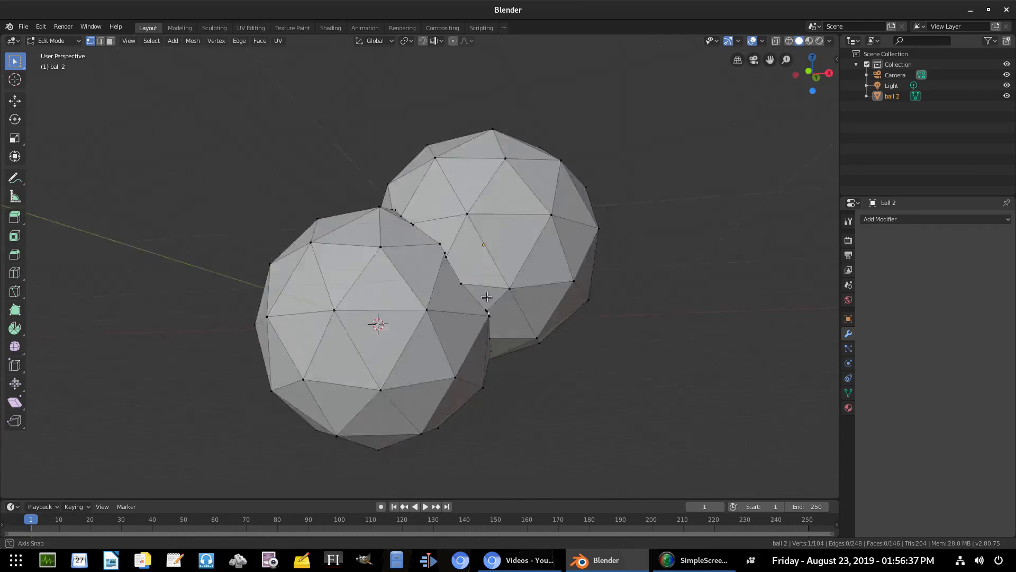
key(Tab)
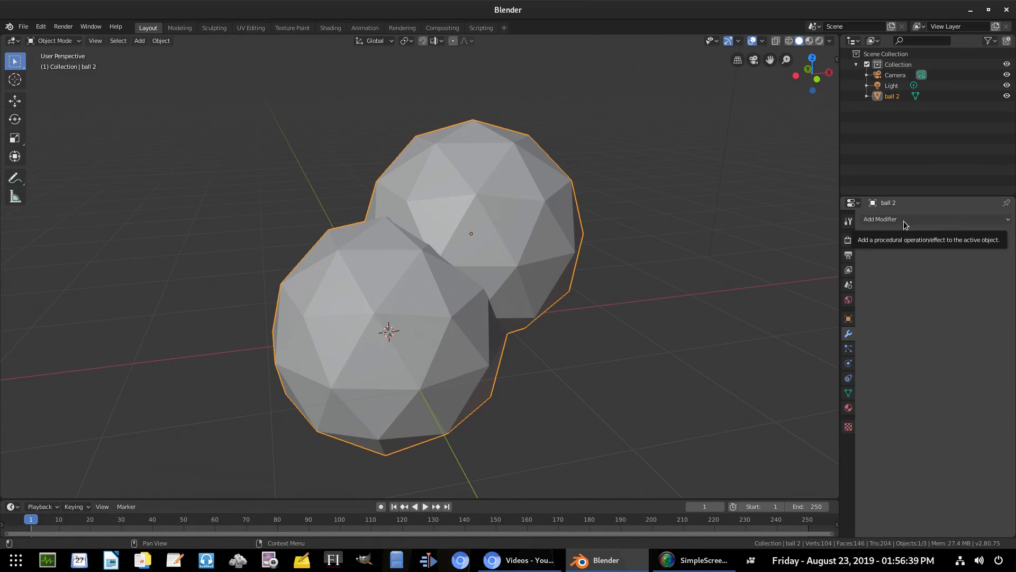
- Add a Subdivision Surface and a Remesh modifier to ball 2, setting the remesh mode to Smooth
click(880, 218)
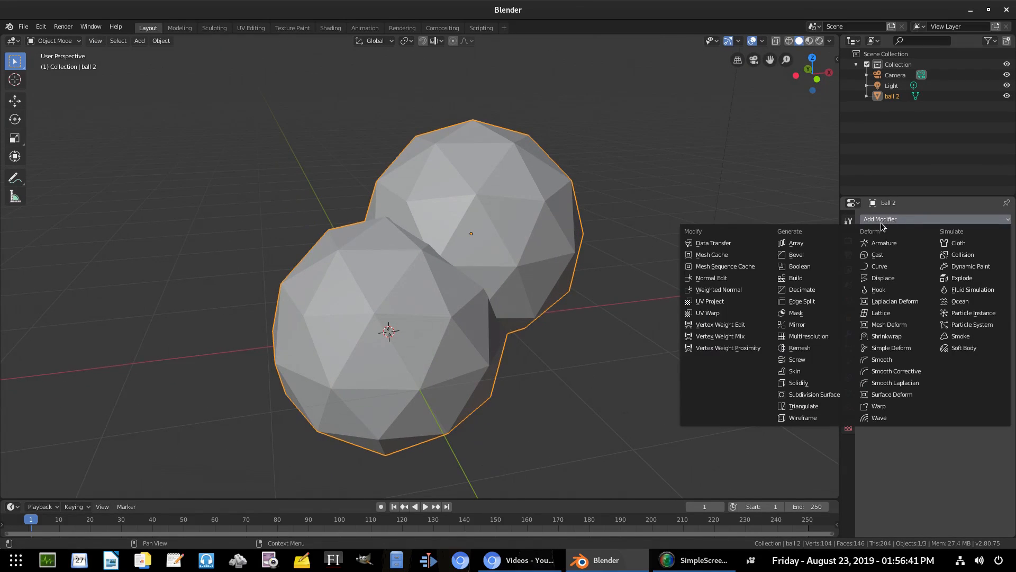
click(813, 394)
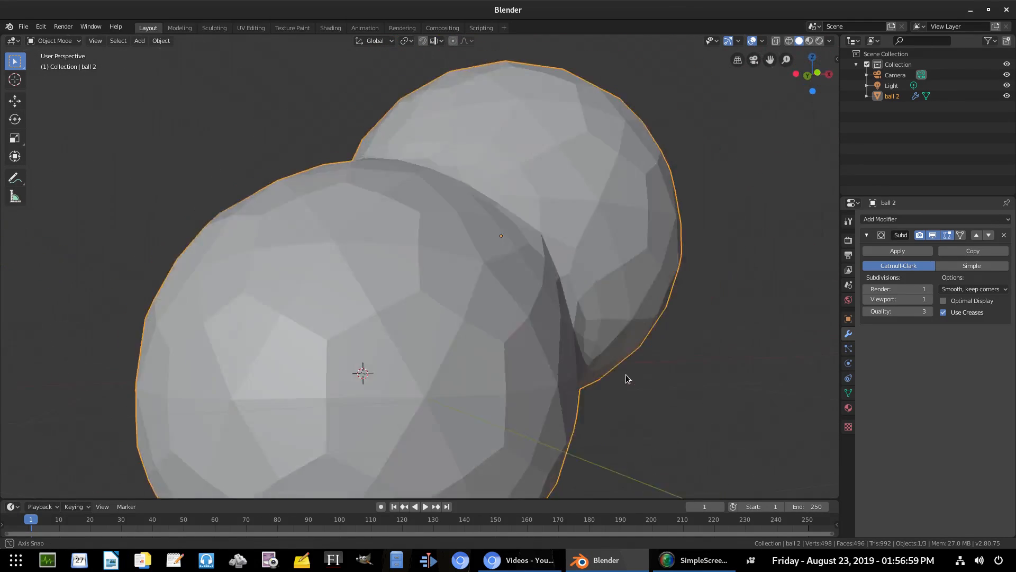
click(879, 218)
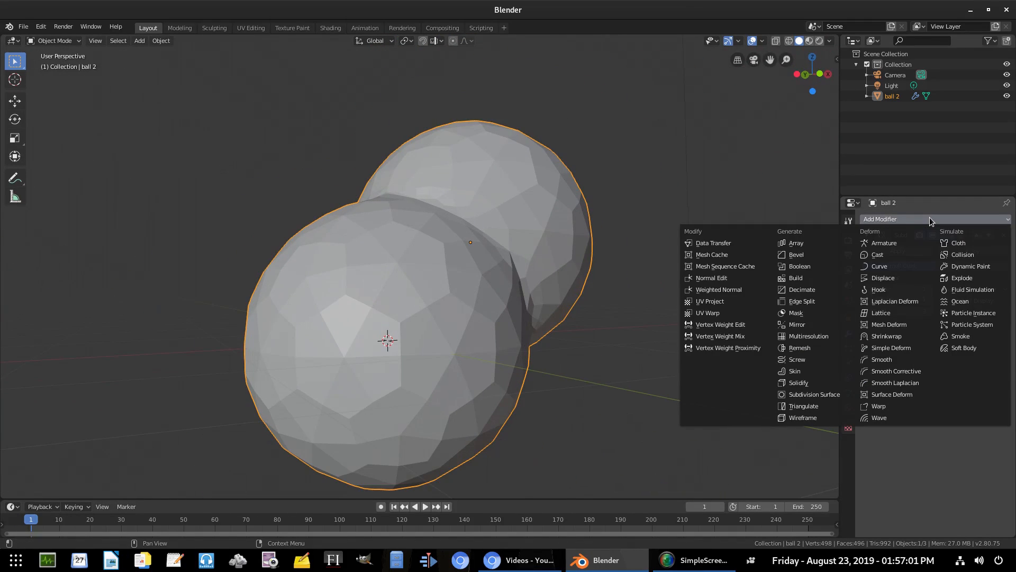
click(814, 394)
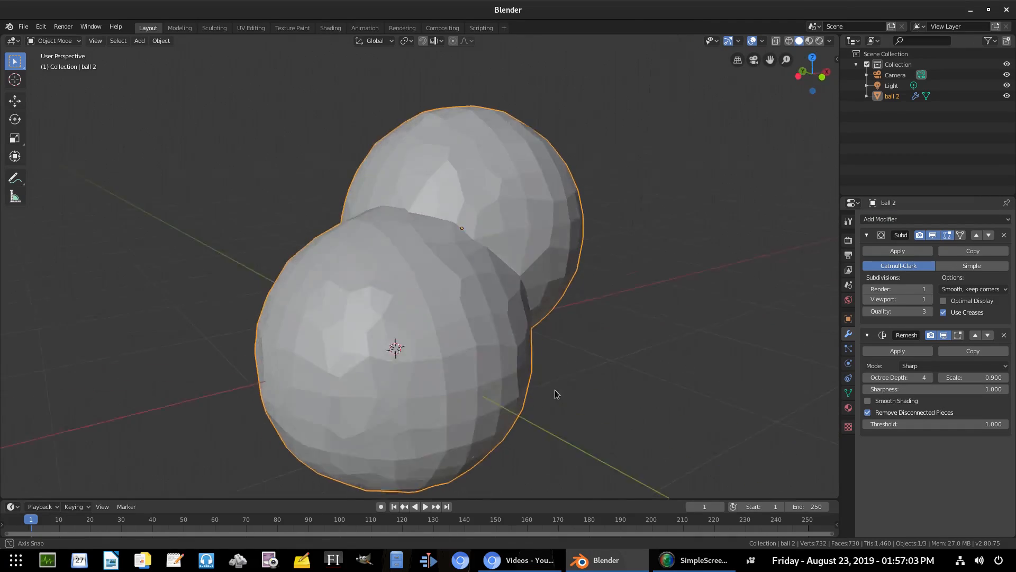
click(952, 365)
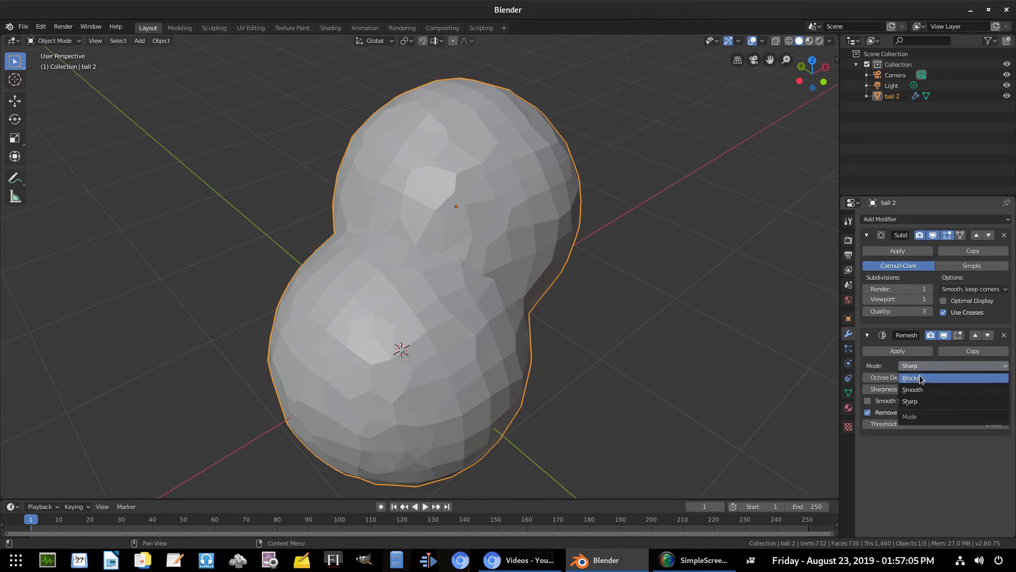
click(912, 388)
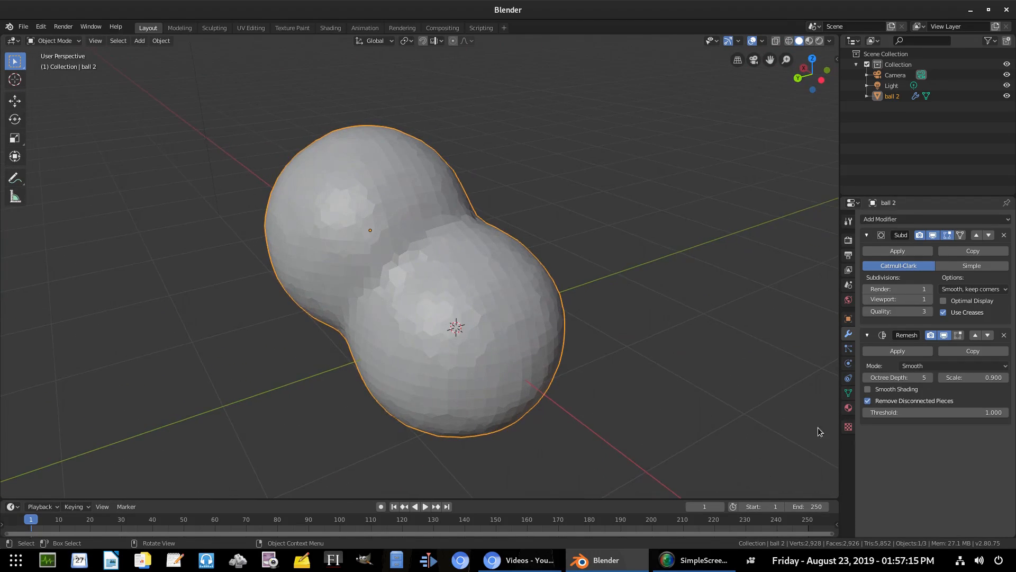
click(882, 218)
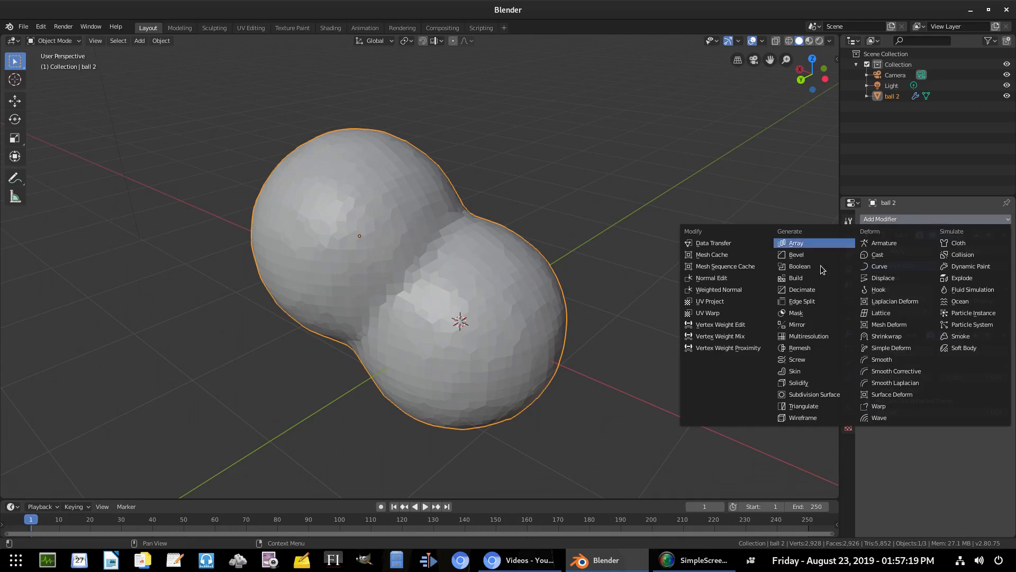
mouse_move(815, 394)
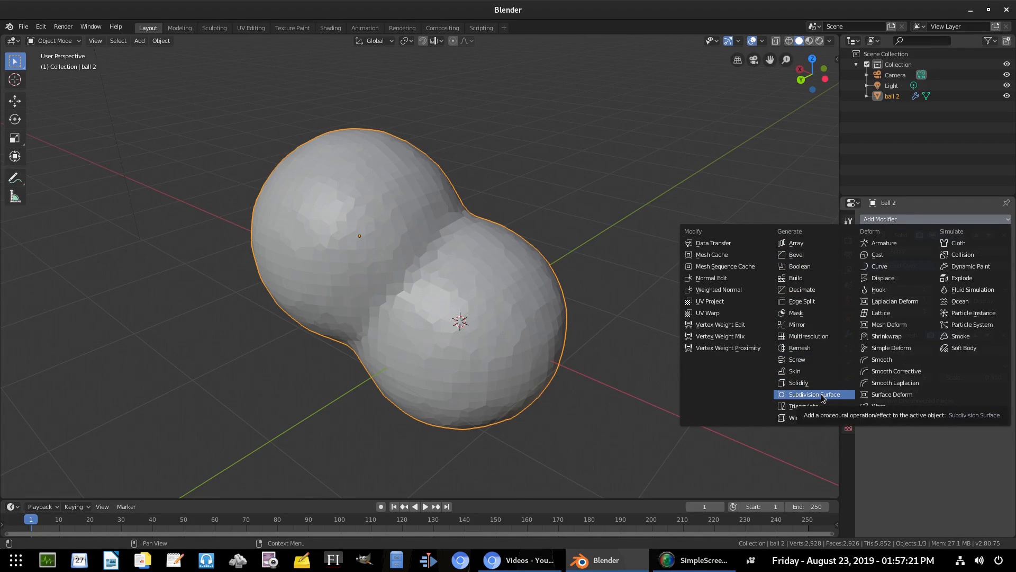
- Add a second Subdivision Surface after the Remesh and adjust its viewport level and the stack settings
click(813, 394)
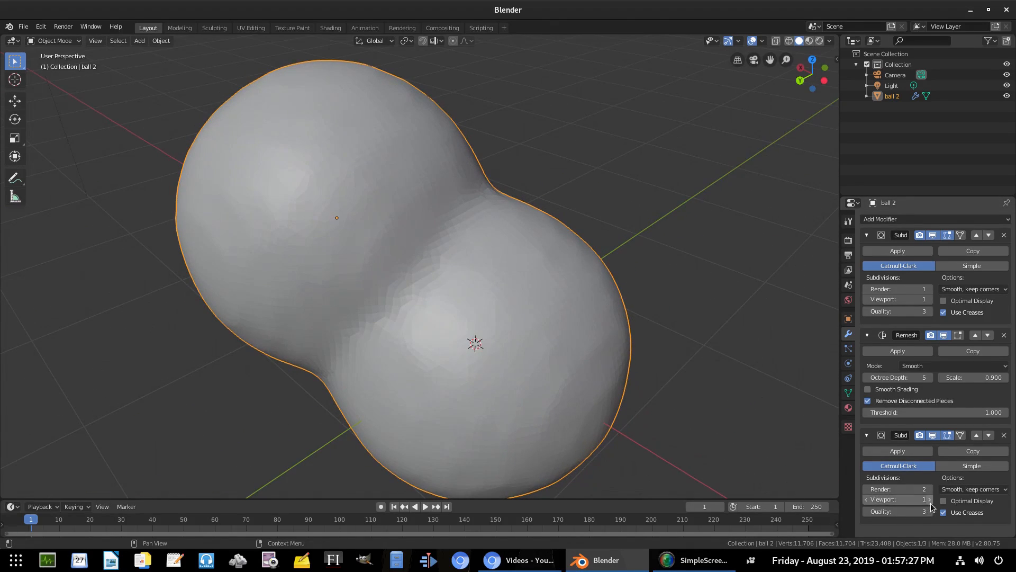
click(929, 500)
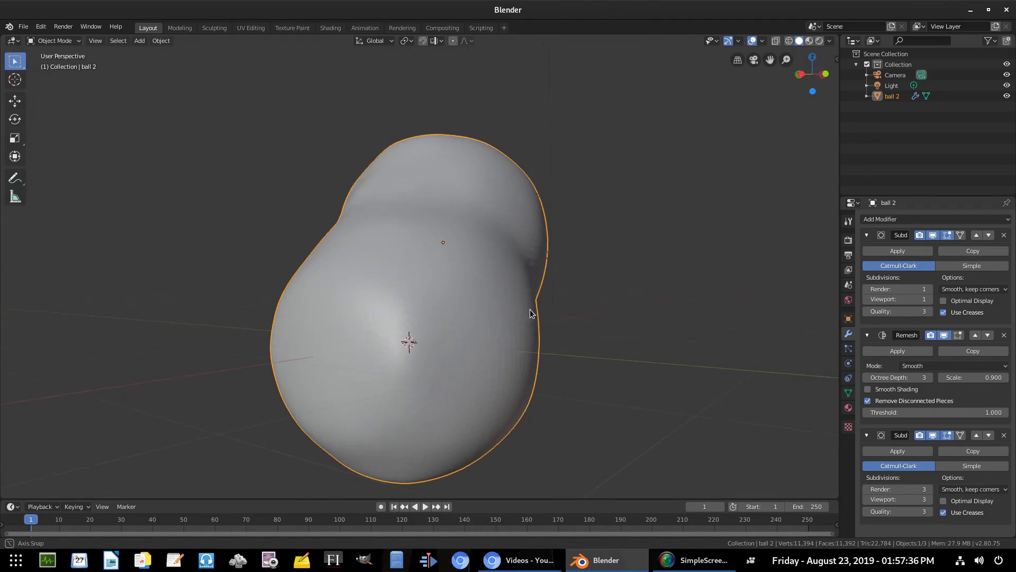
click(923, 288)
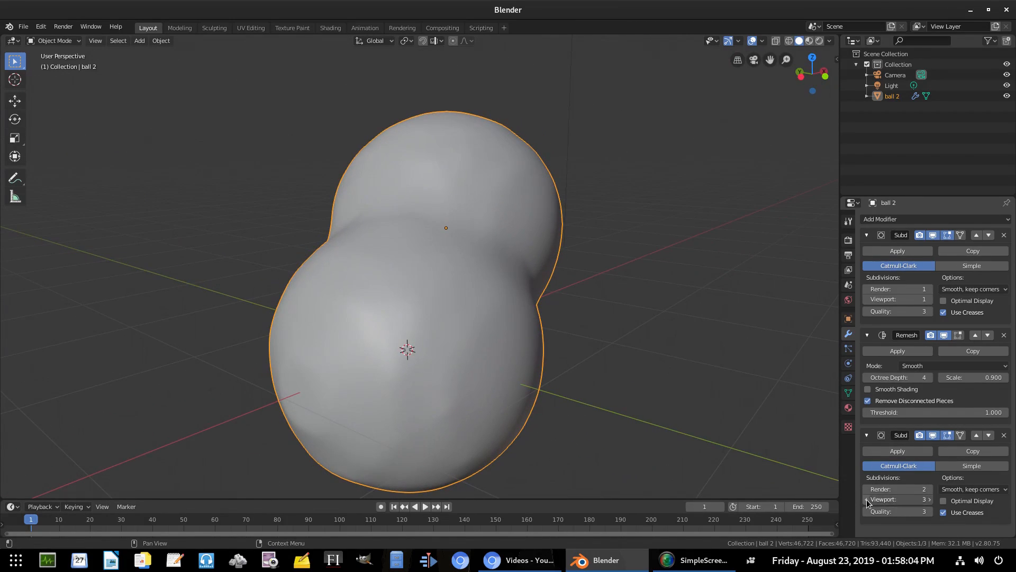
click(870, 377)
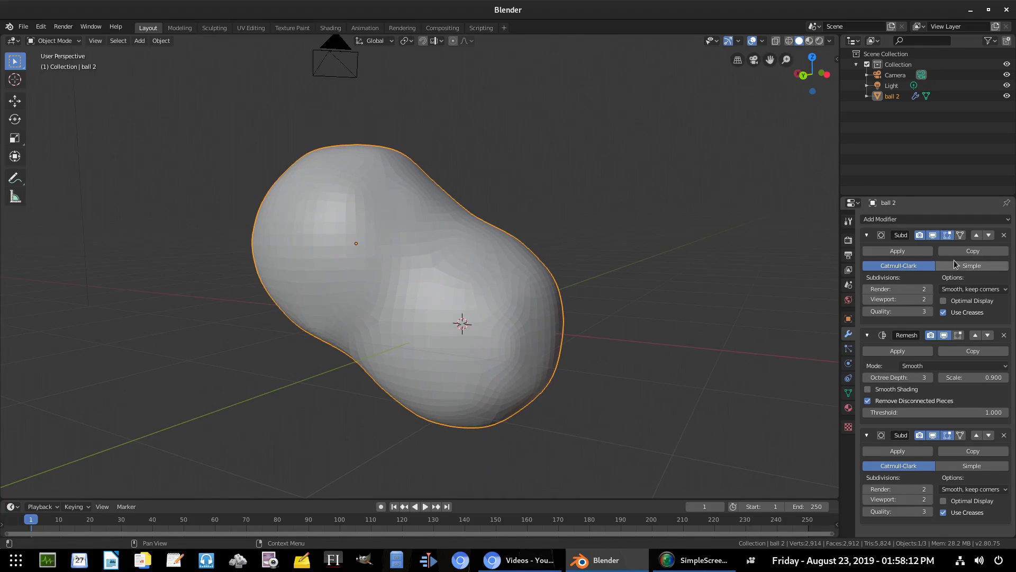
- Apply the blob's modifiers into the mesh and briefly inspect its structure in Edit Mode
click(1003, 235)
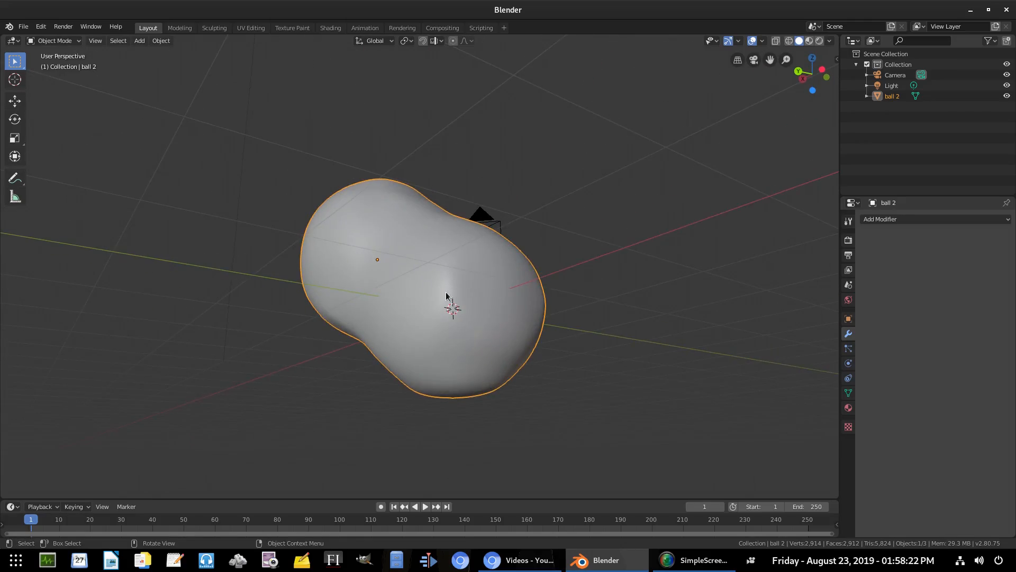
key(Tab)
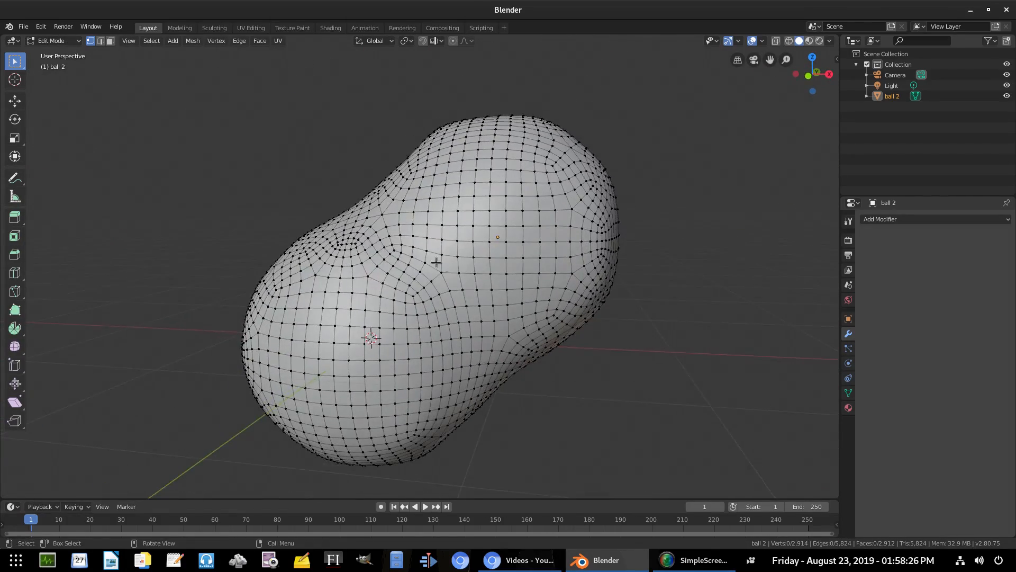
key(Tab)
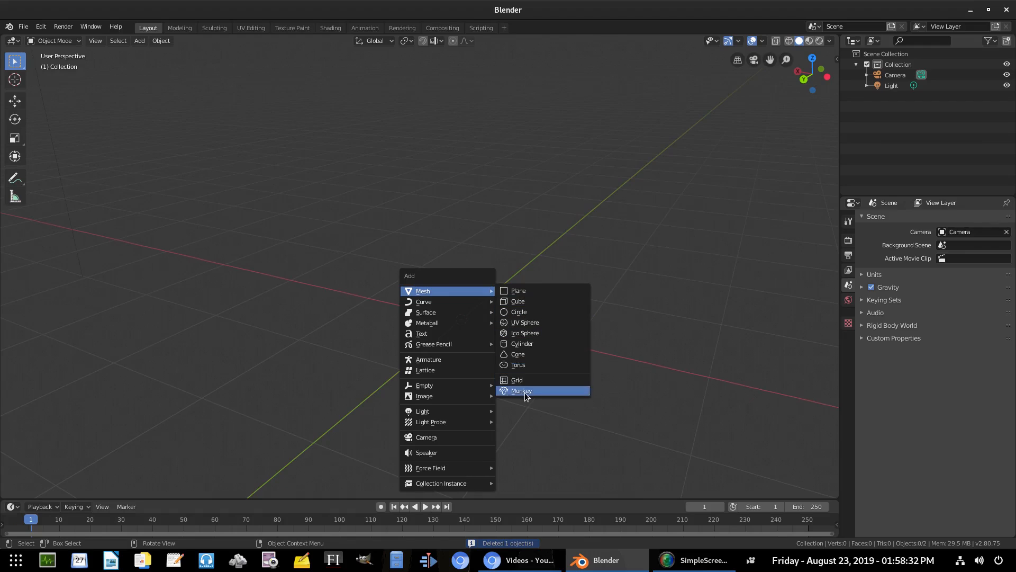
- Add a monkey head and give Suzanne a Boolean modifier set to Union with the second head
click(522, 390)
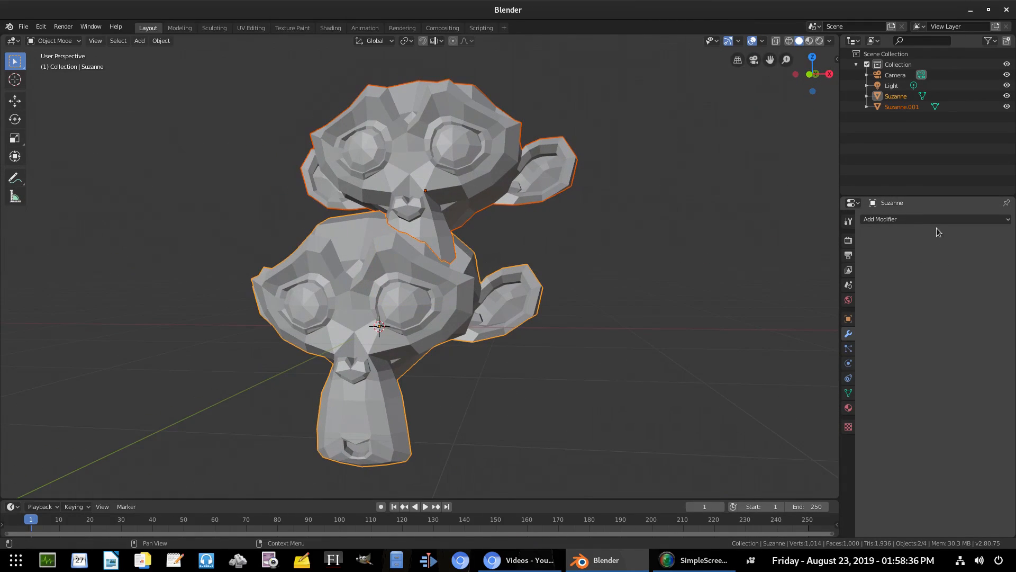
click(882, 218)
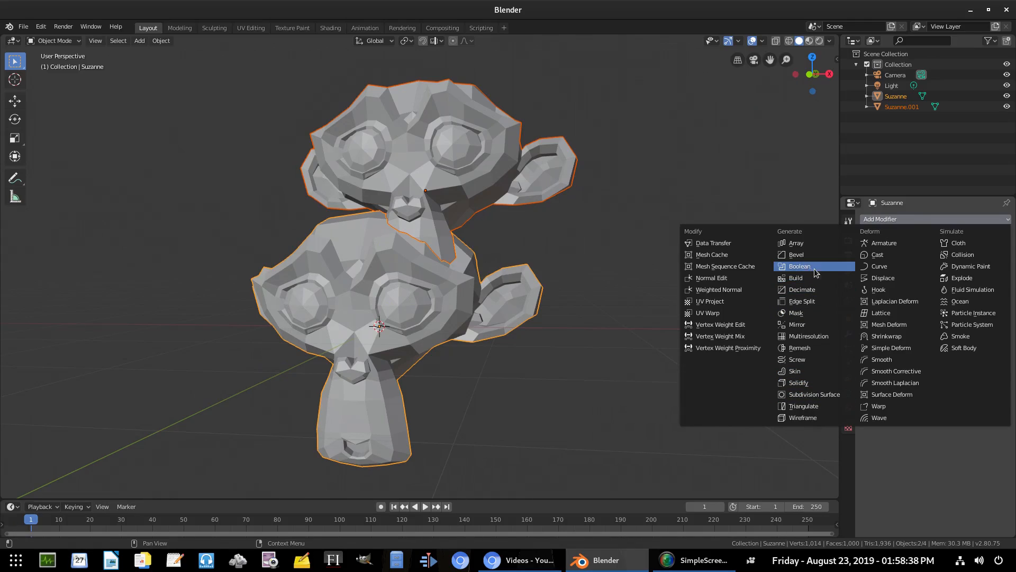
click(799, 266)
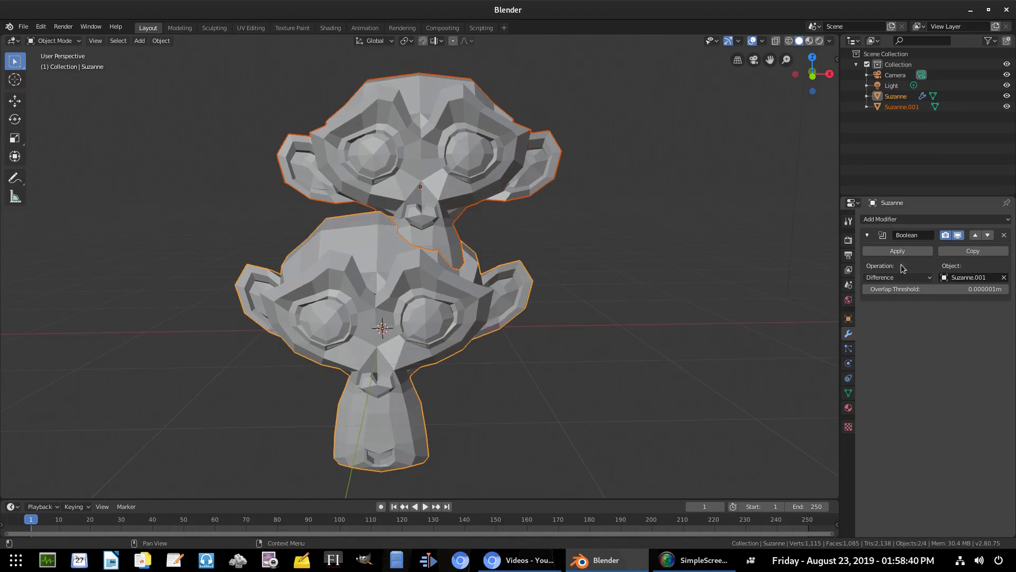
click(897, 277)
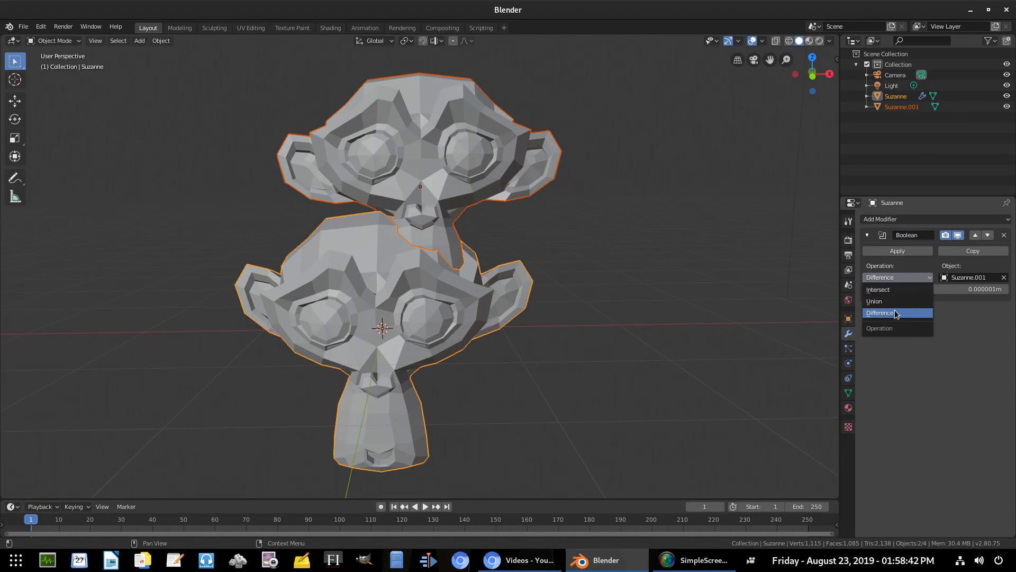
click(897, 251)
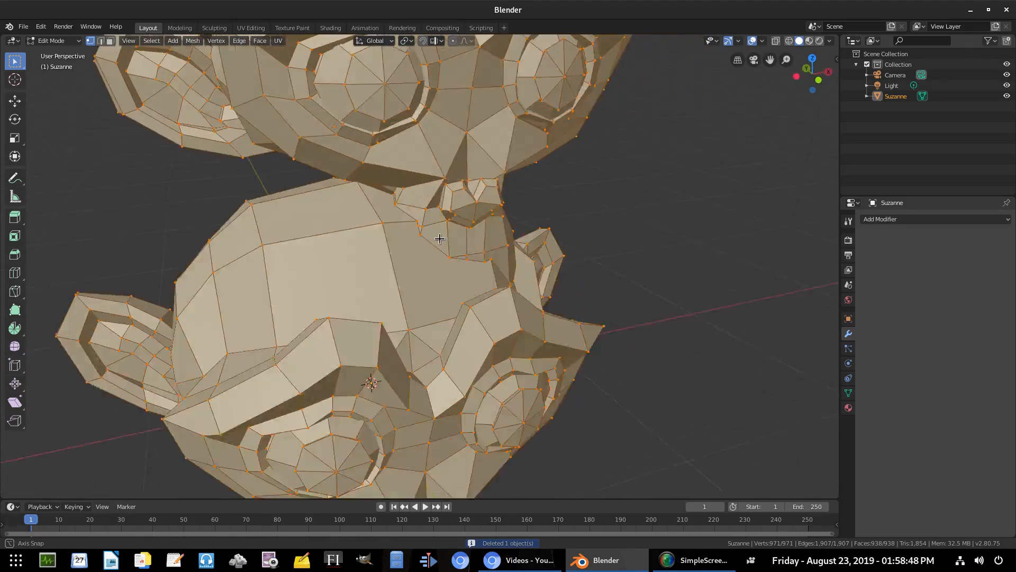
key(Tab)
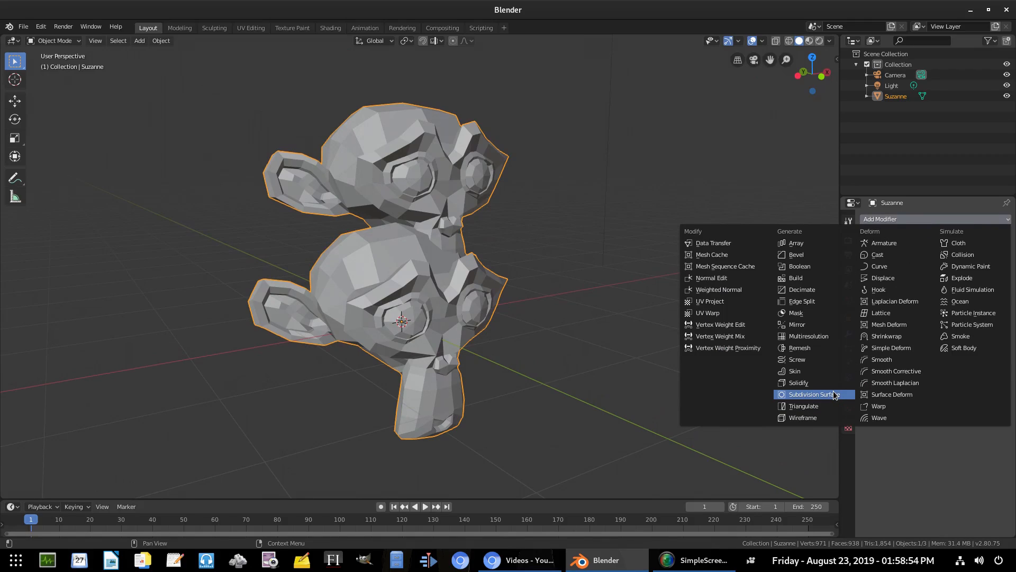
- Add a Subdivision Surface and a Remesh set to Smooth, octree depth 6, smooth shading on, disconnected removal off
click(812, 394)
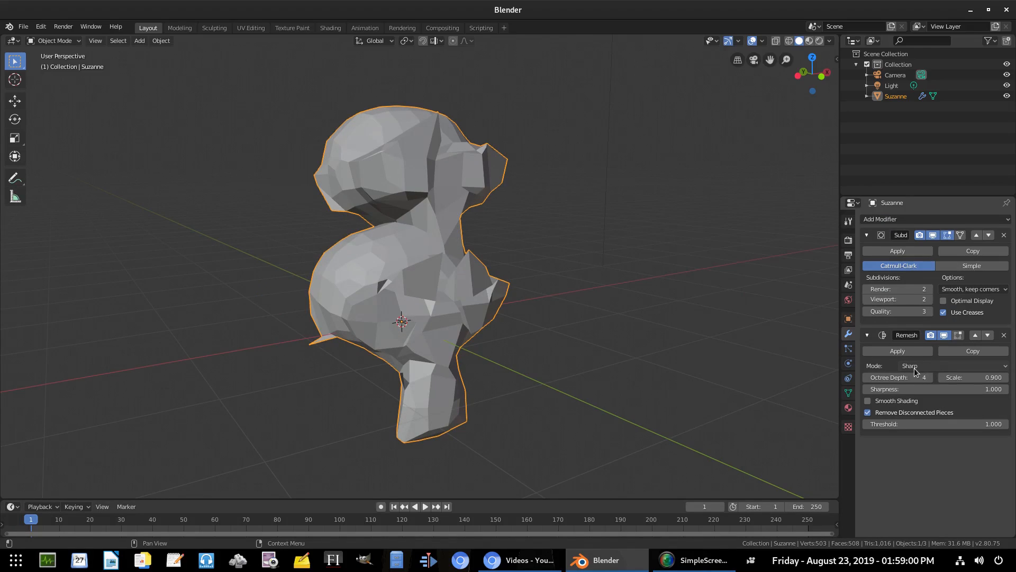
click(943, 366)
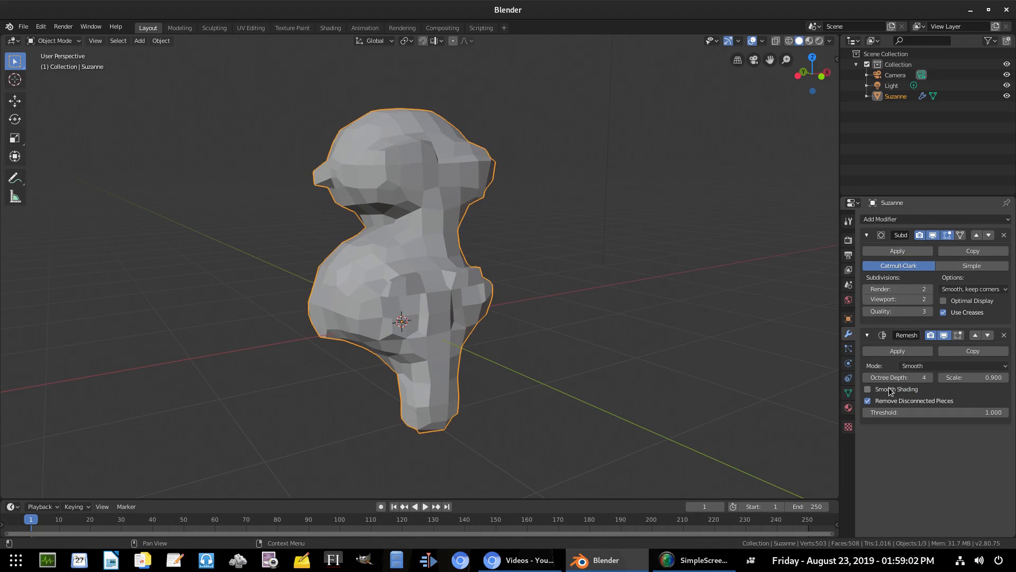
click(929, 377)
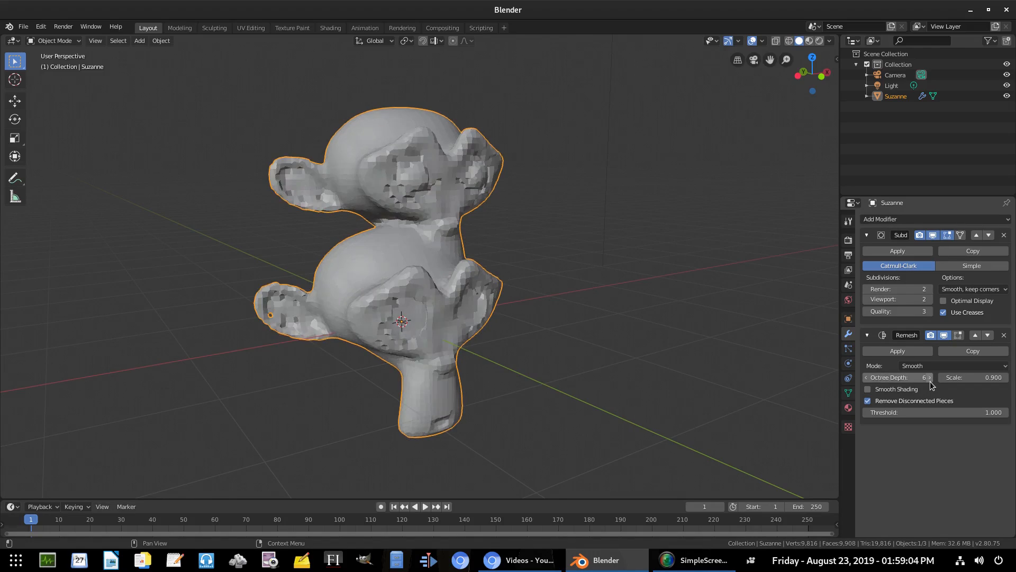
click(868, 388)
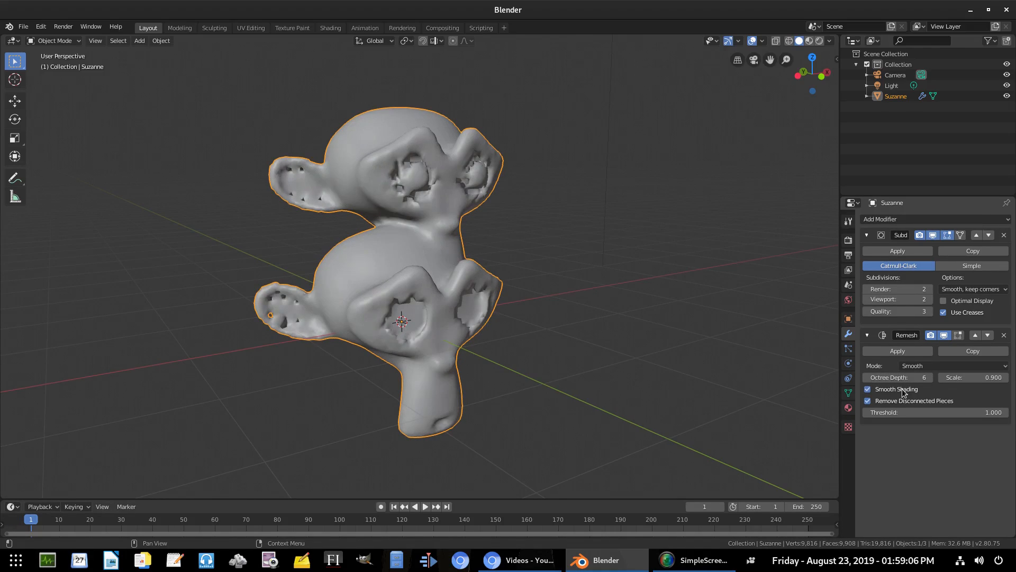
click(868, 388)
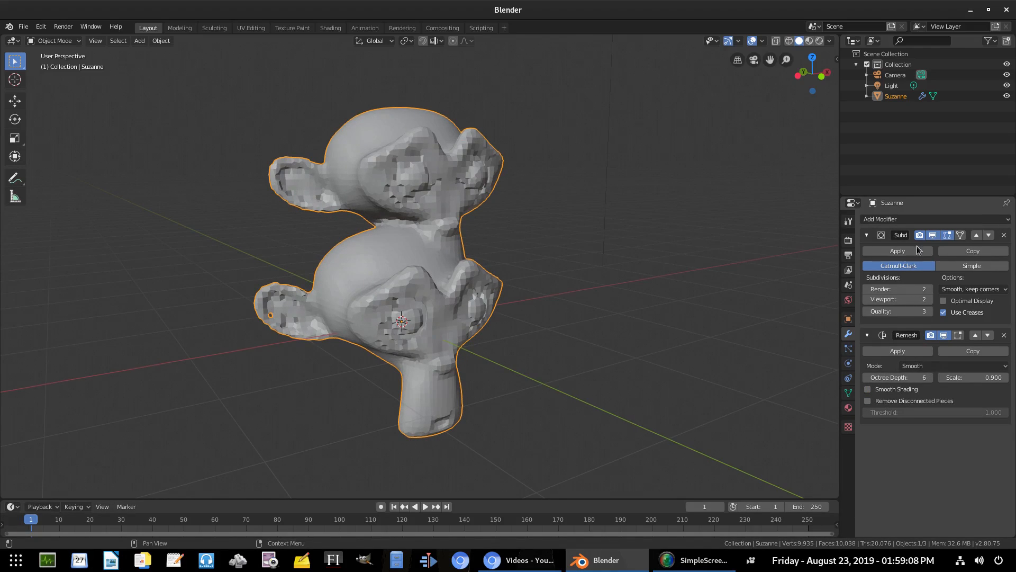
- Add a second Subdivision Surface modifier and remove the Remesh modifier
click(907, 218)
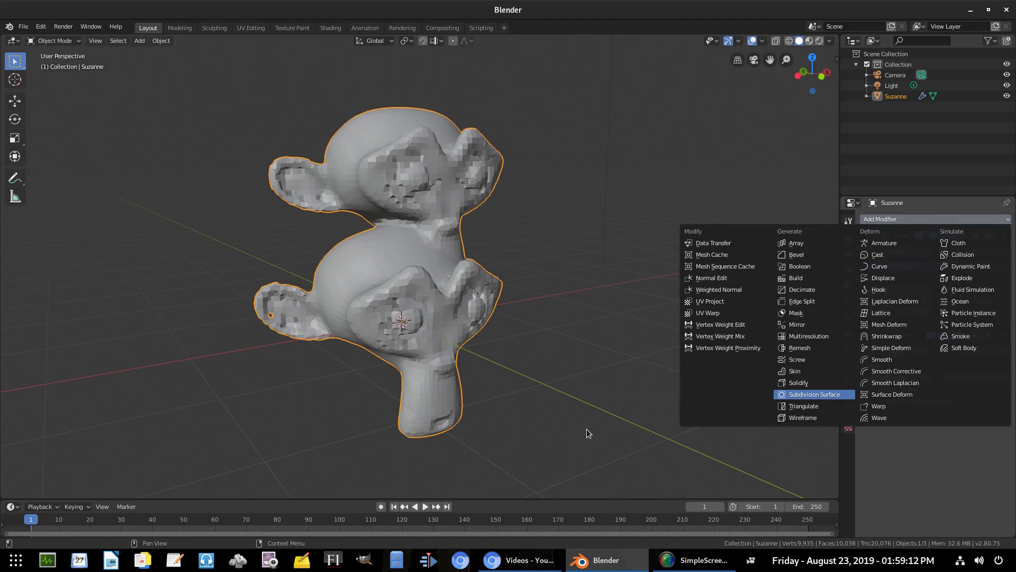
click(814, 394)
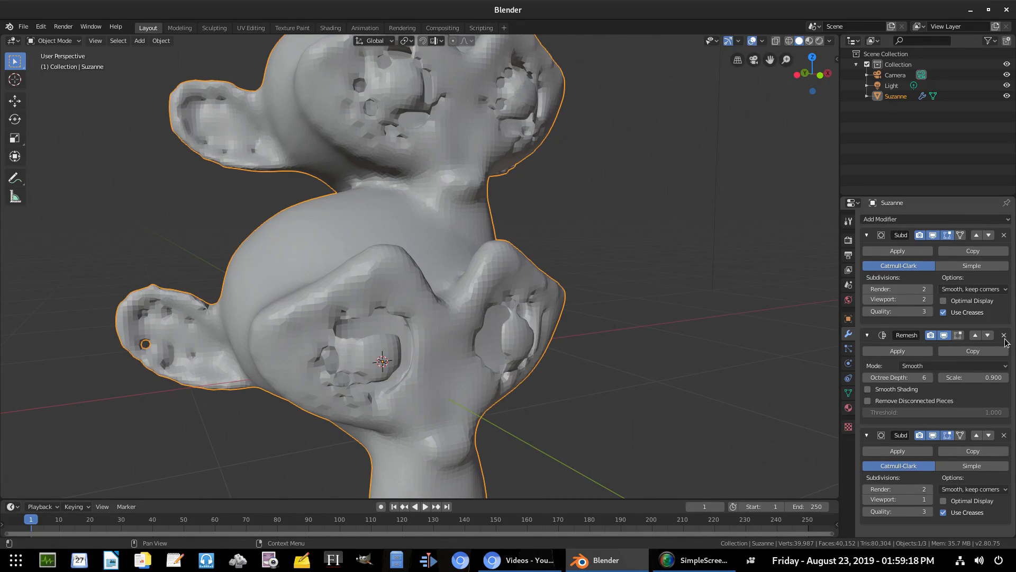
click(1003, 336)
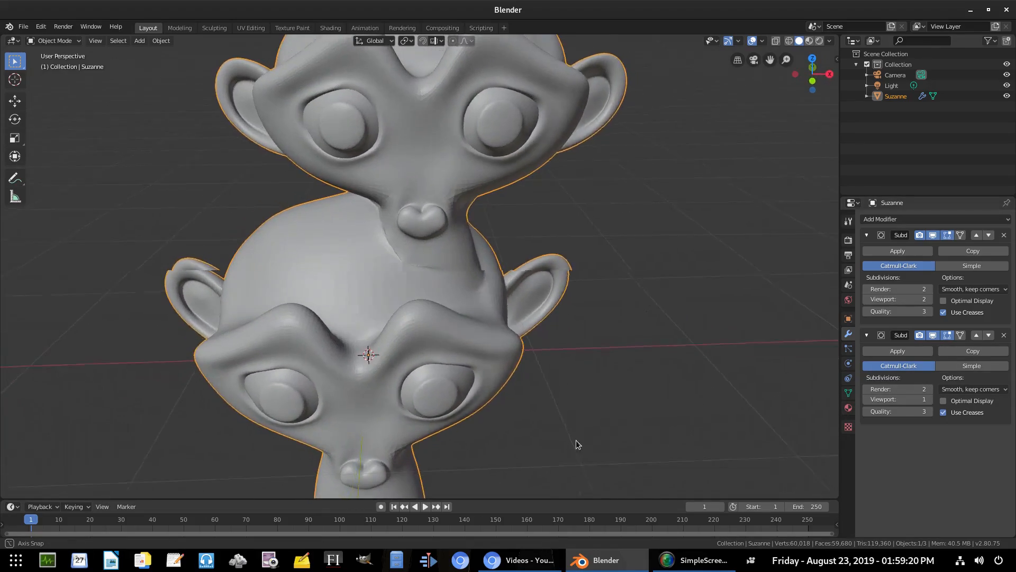